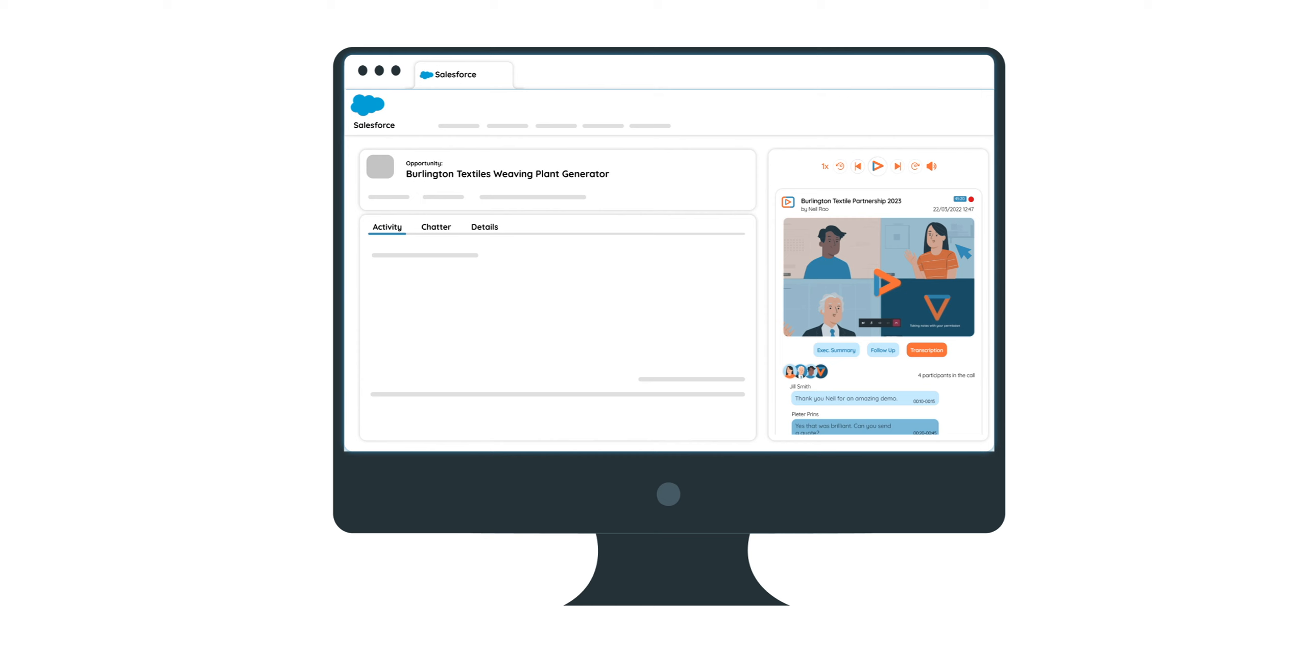
Play the Burlington Textile Partnership 2023 call recording and scroll through its transcription.
{"action": "left_click", "coordinate": [876, 166]}
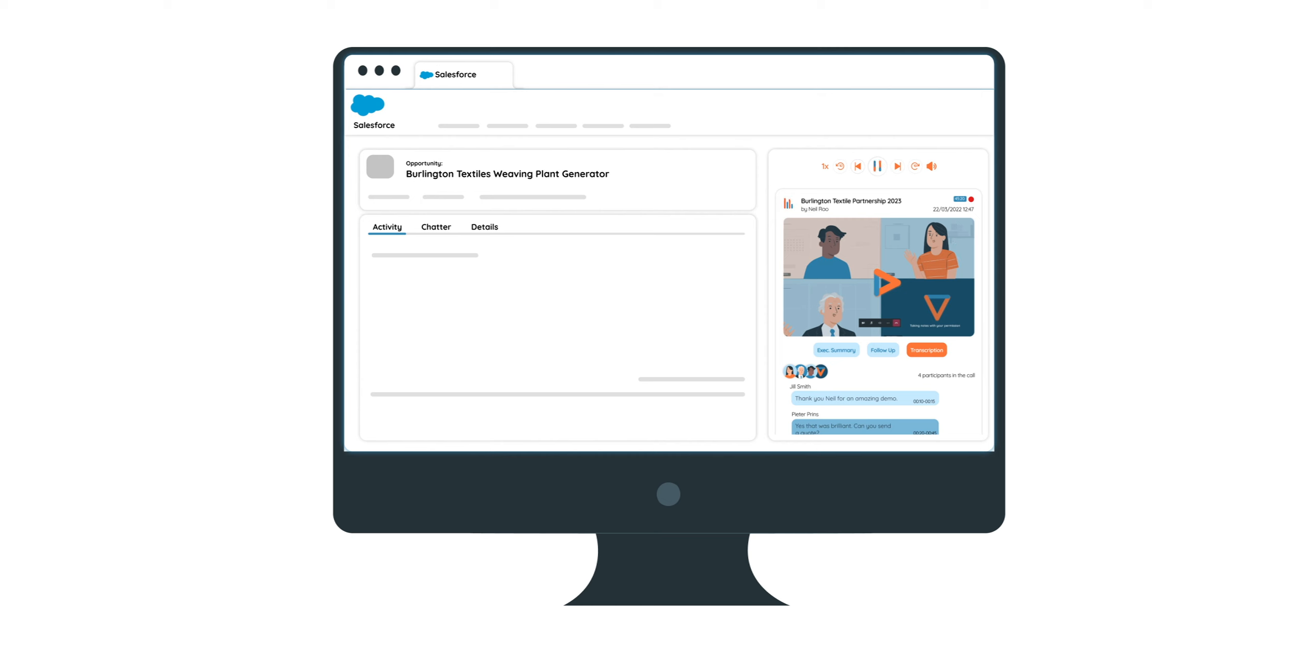
{"action": "scroll", "scroll_direction": "down", "scroll_amount": 3}
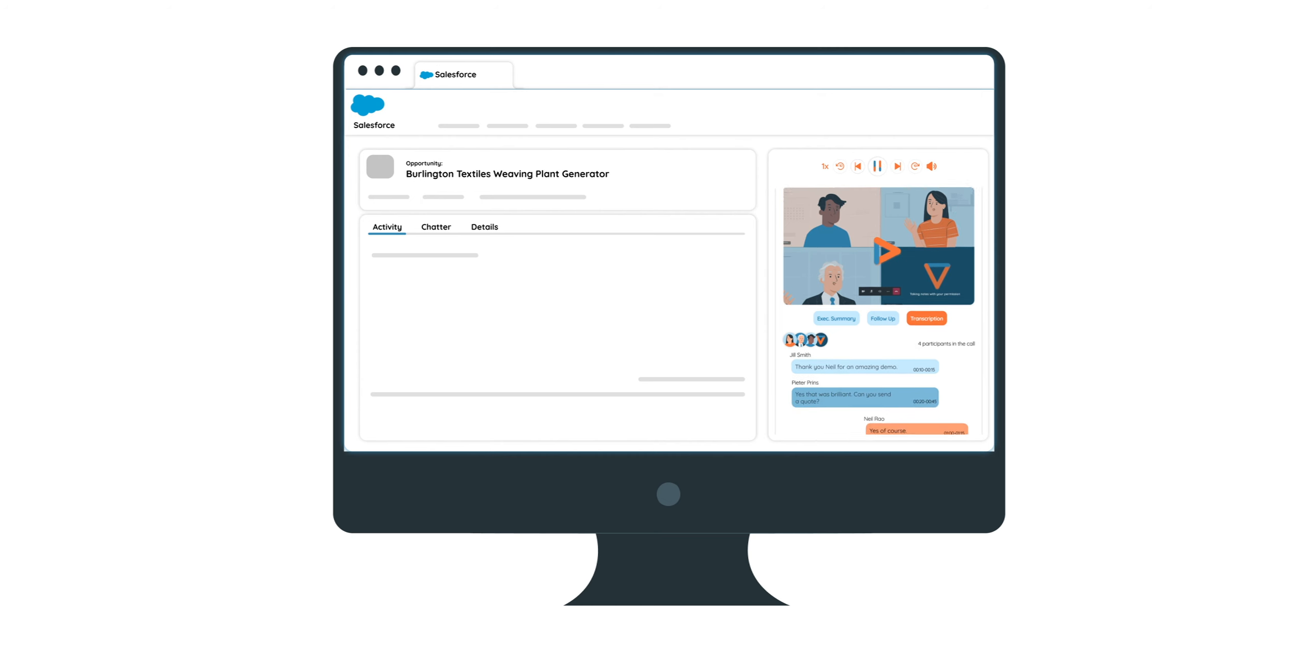
{"action": "scroll", "scroll_direction": "down", "scroll_amount": 3}
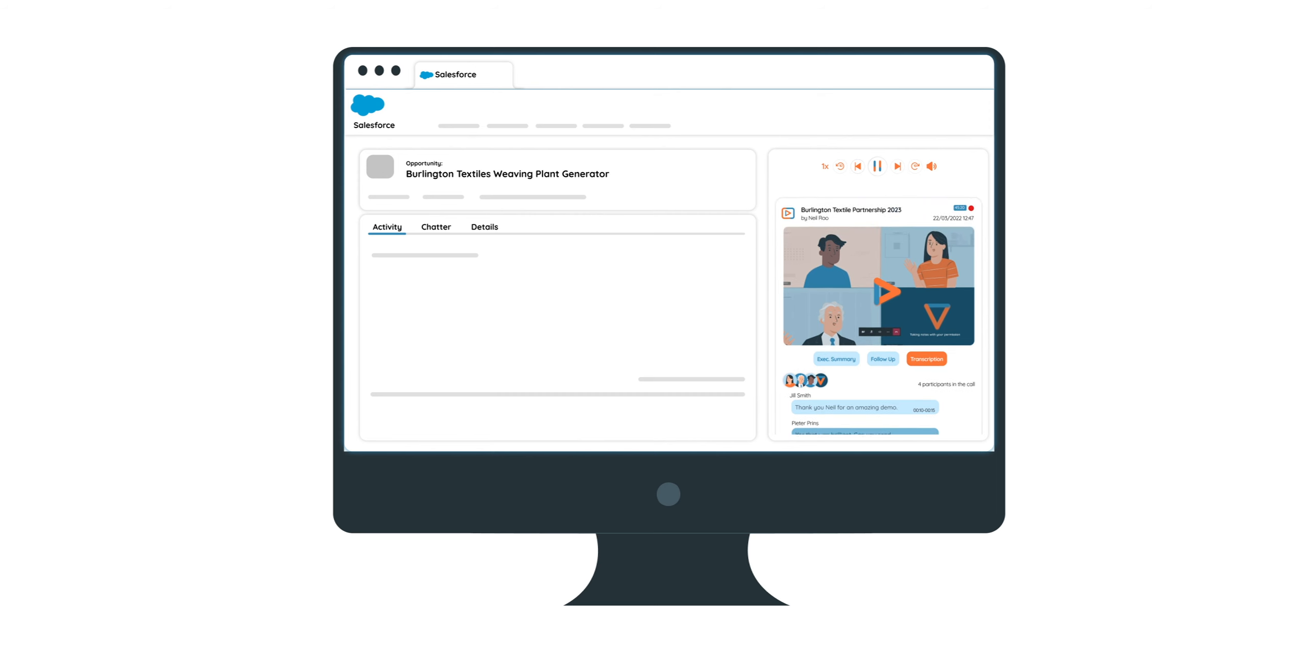
{"action": "left_click", "coordinate": [834, 359]}
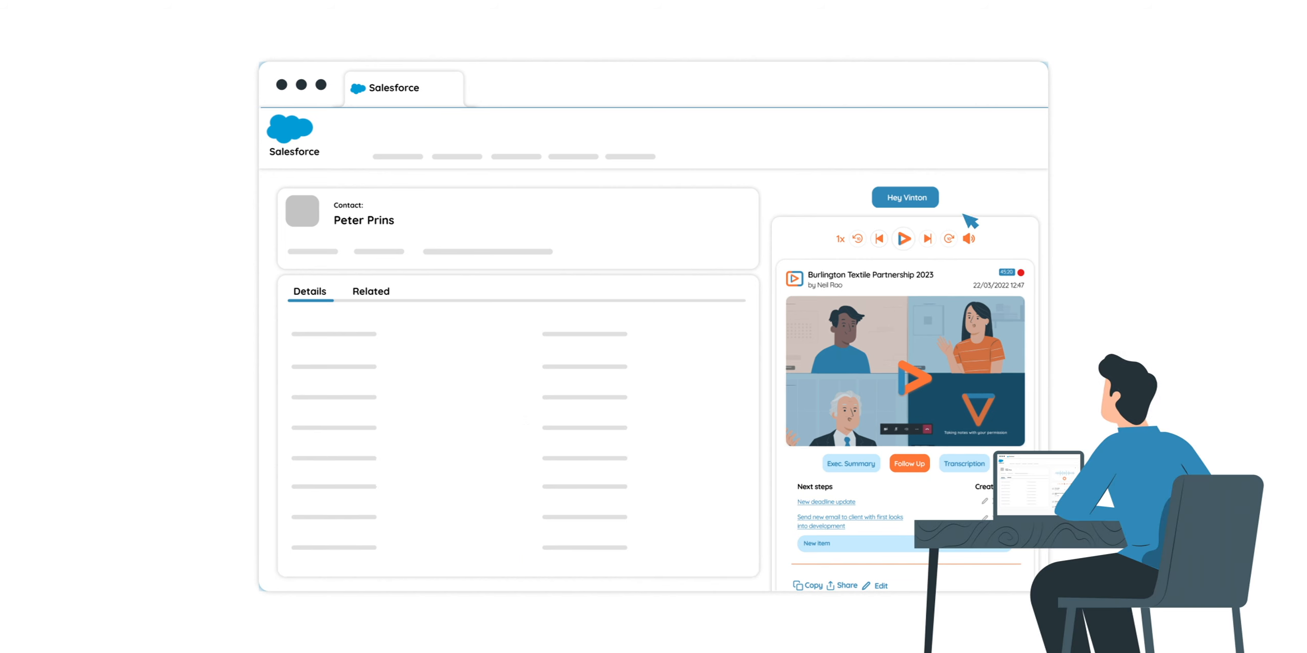
{"action": "left_click", "coordinate": [904, 197]}
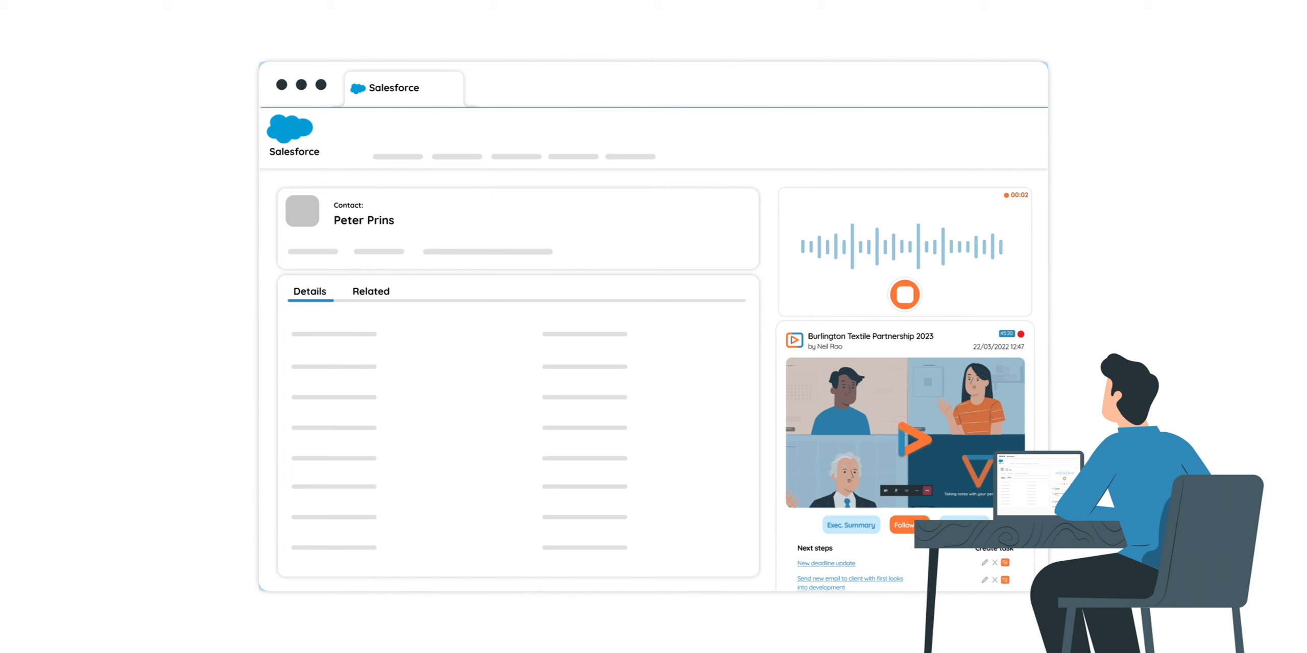